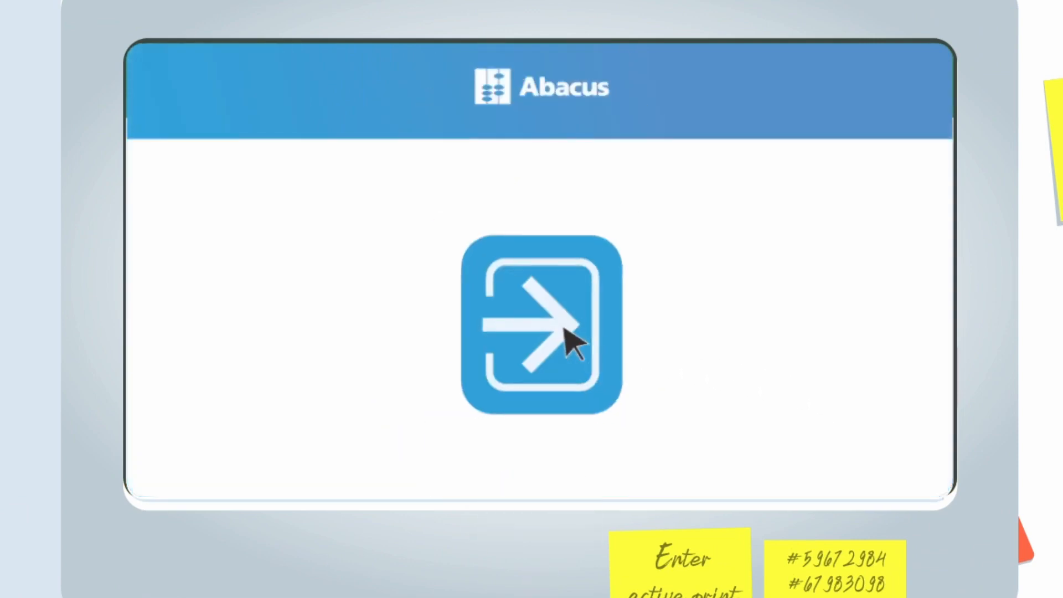
Import the print jobs, review the Print Jobs table, then show users by department
click(541, 324)
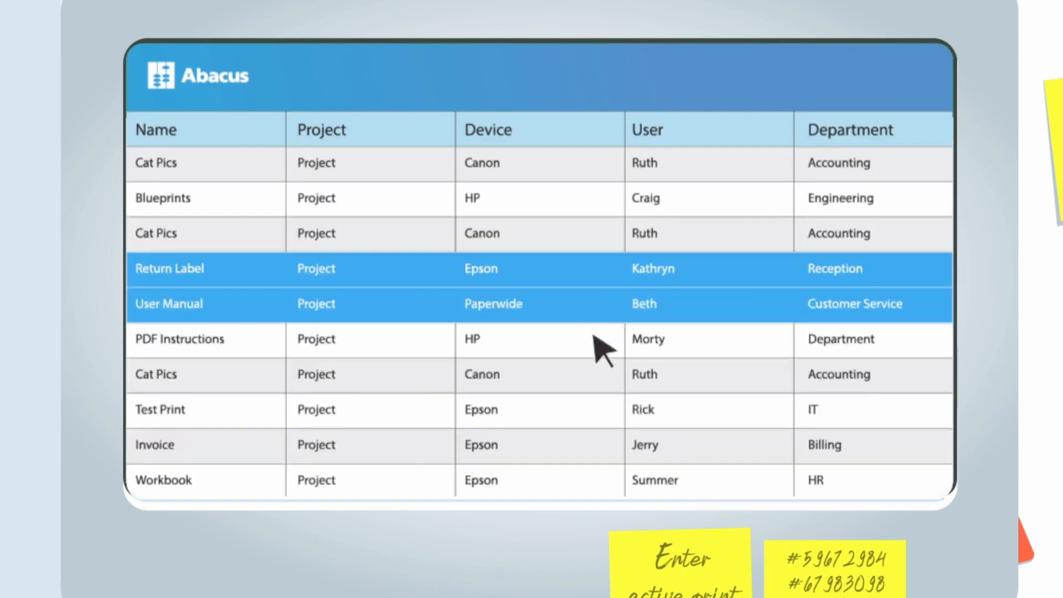
click(236, 132)
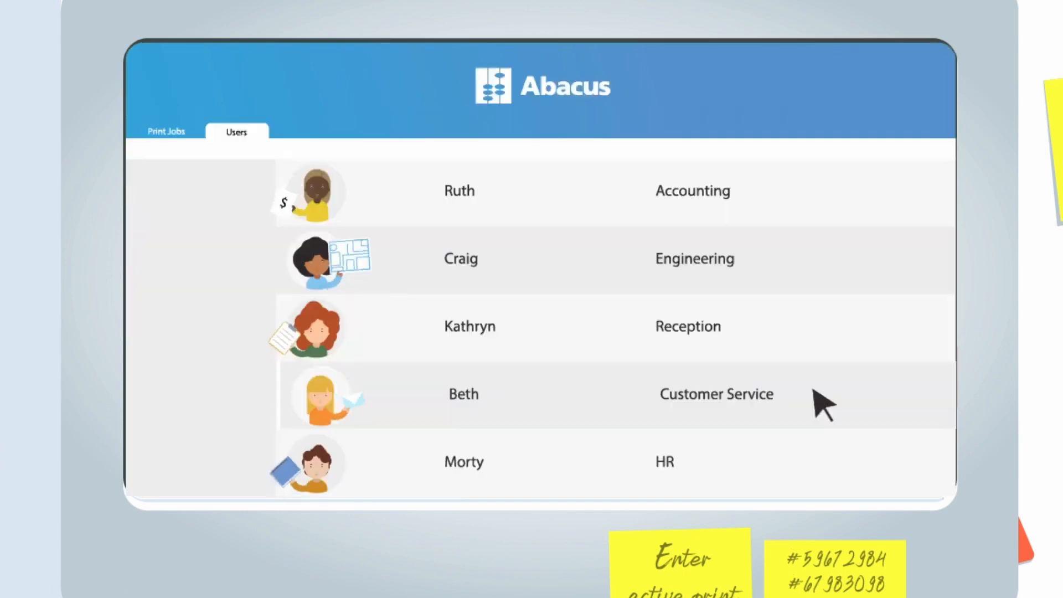